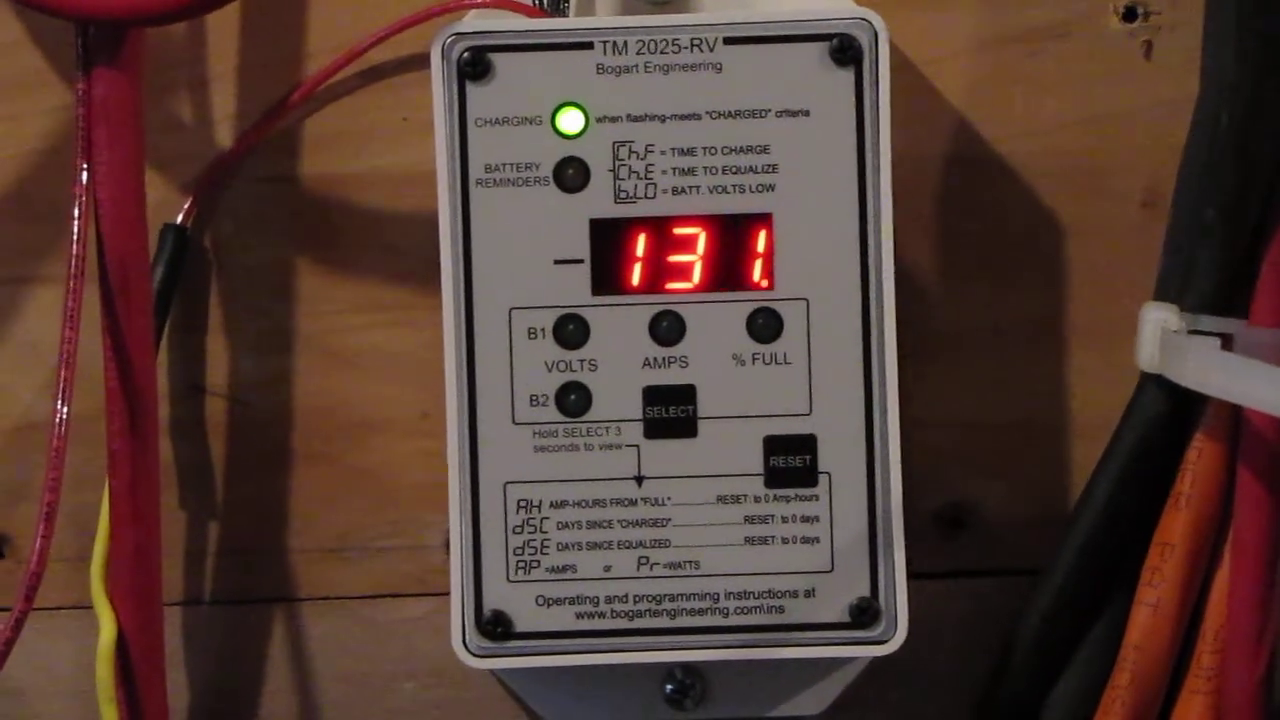
click(668, 410)
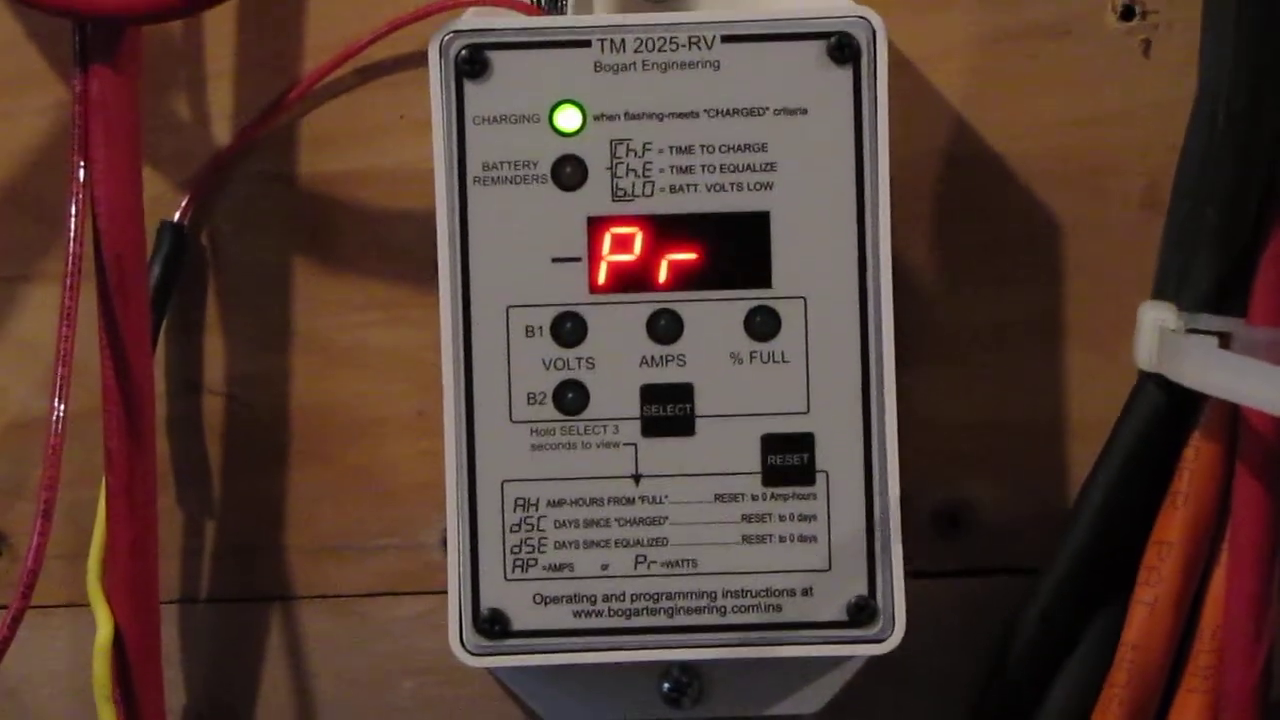